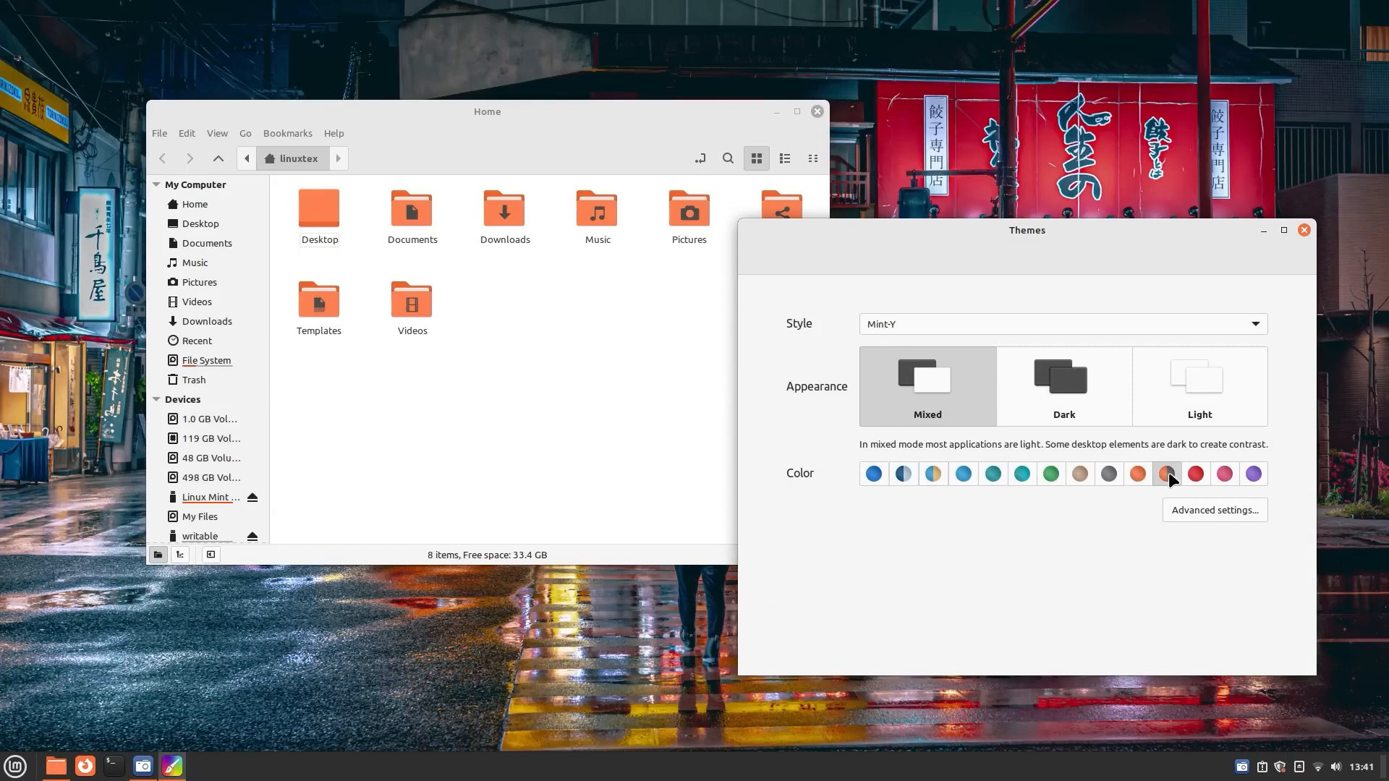
- Apply the grey/red accent swatch to the Mint-Y Mixed theme
left_click(1167, 474)
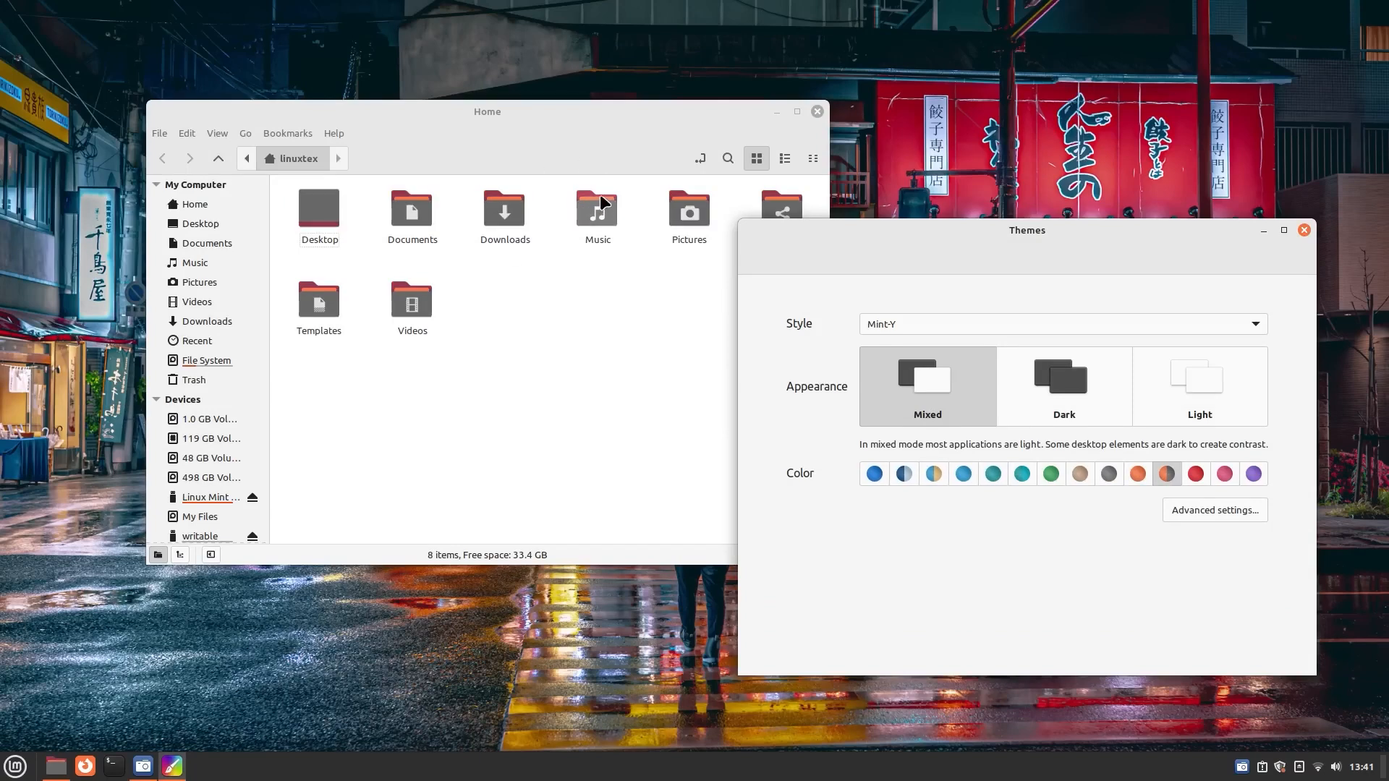
mouse_move(838, 479)
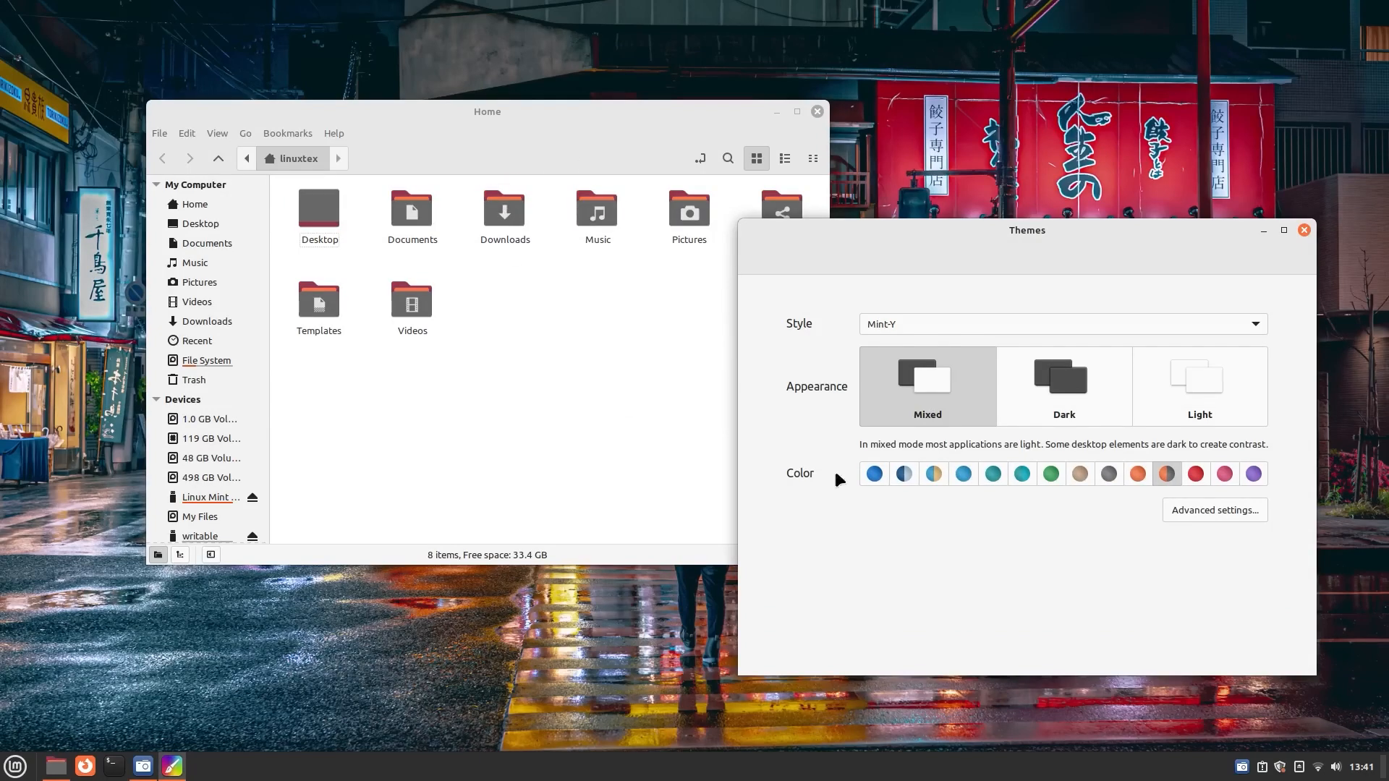